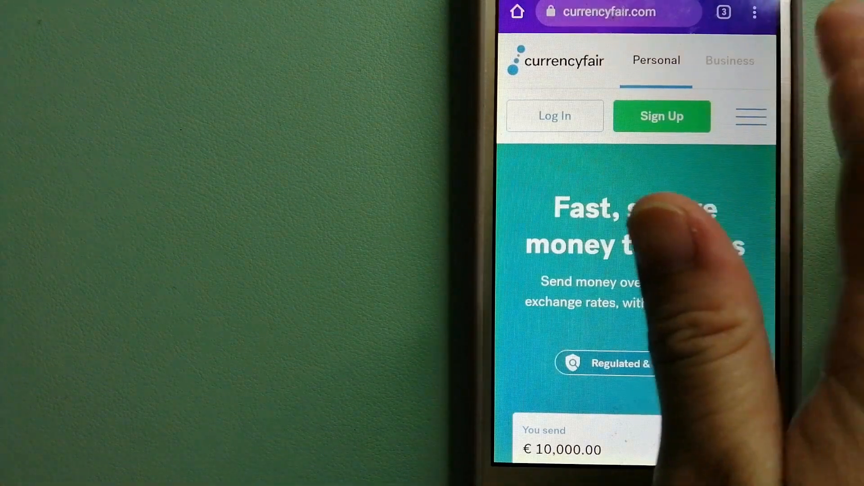
# Step: Show the tab switcher with the Wise, CurrencyFair and XE tabs side by side
pyautogui.click(723, 12)
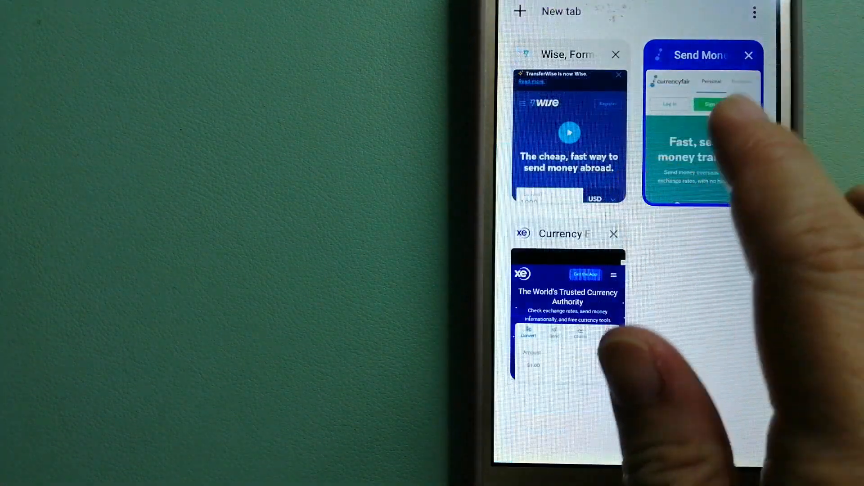